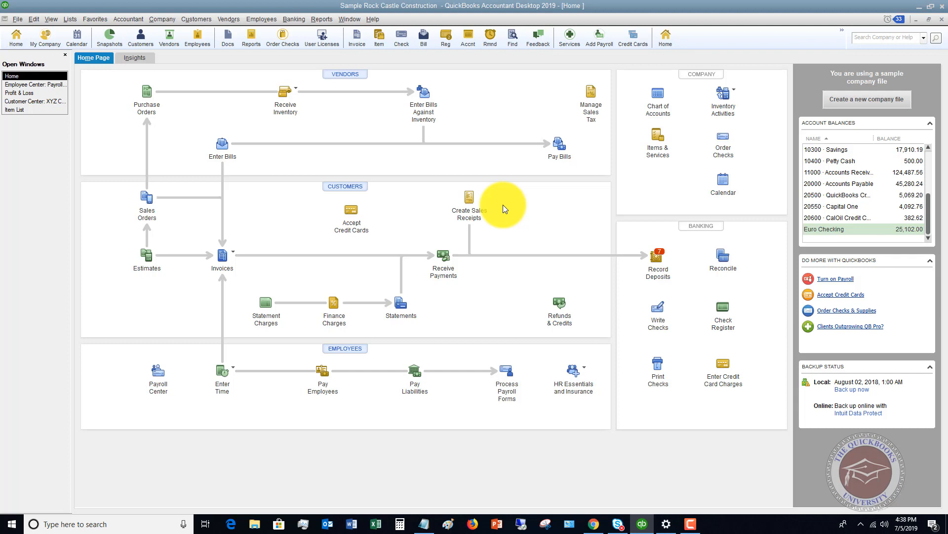
mouse_move(589, 192)
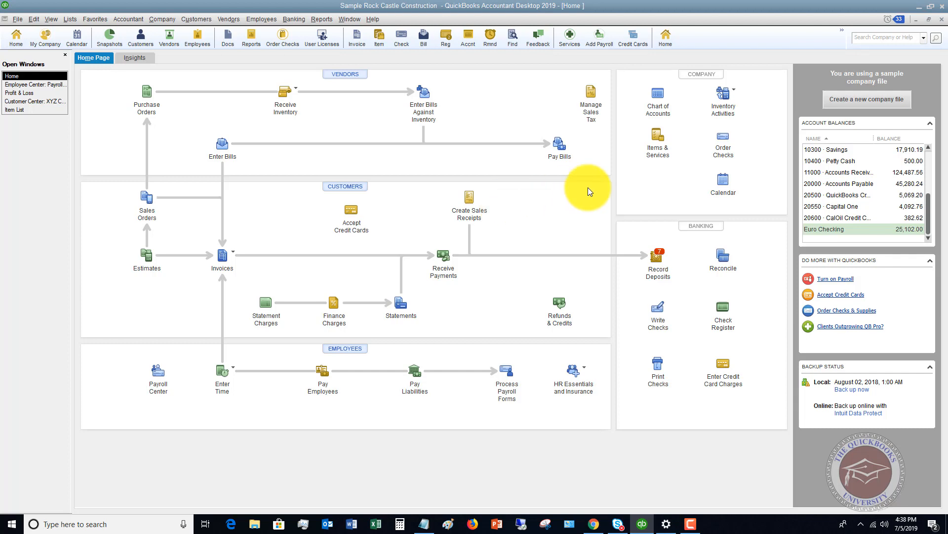
mouse_move(492, 165)
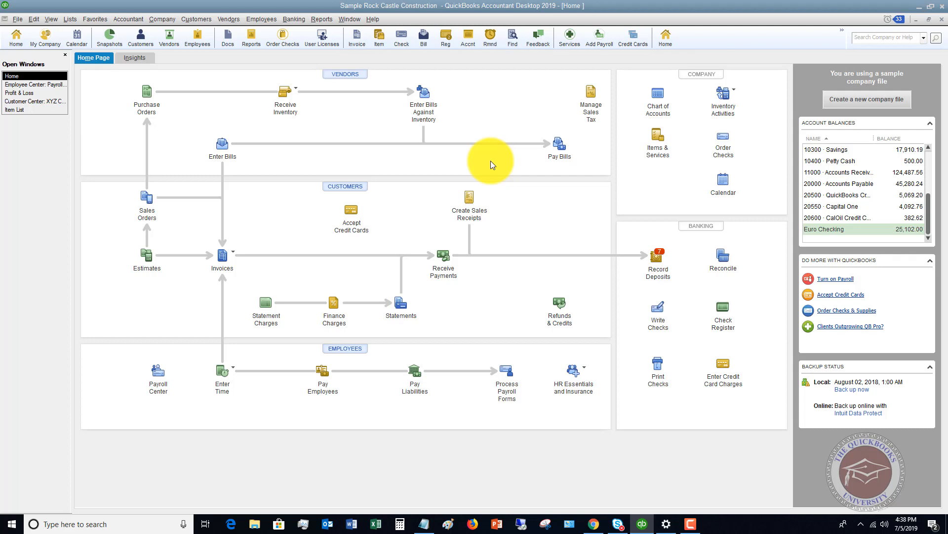
mouse_move(608, 270)
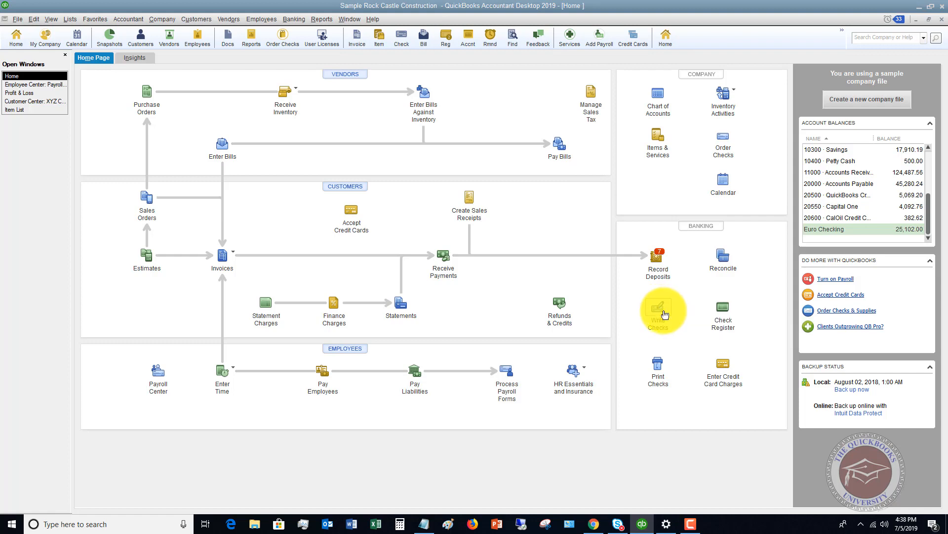
Step: Start a new check from Checking via Write Checks and show the payee list
click(658, 309)
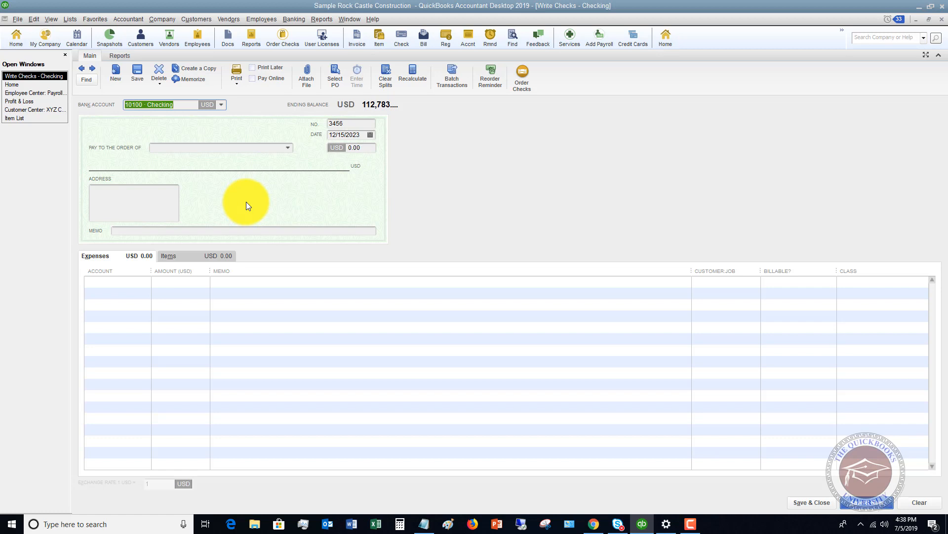
mouse_move(235, 160)
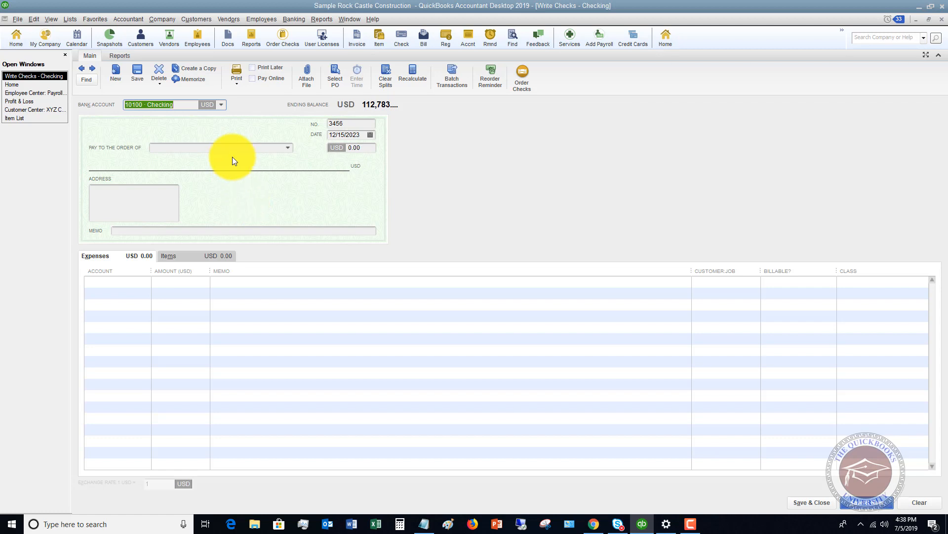
mouse_move(218, 149)
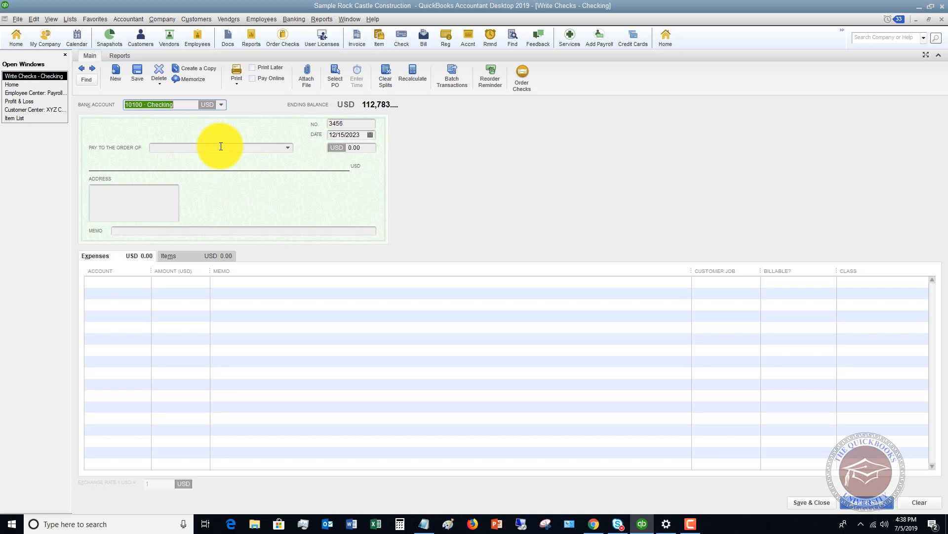
mouse_move(229, 141)
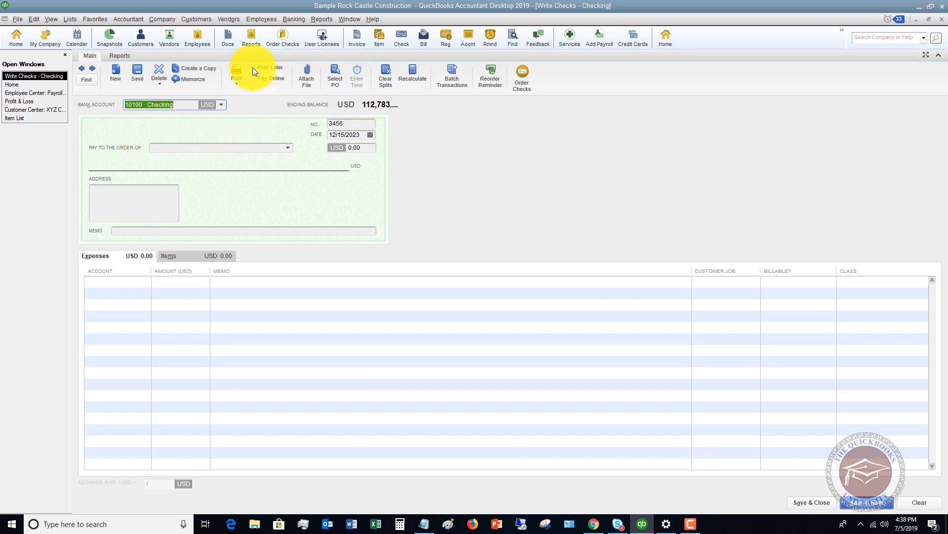
mouse_move(237, 140)
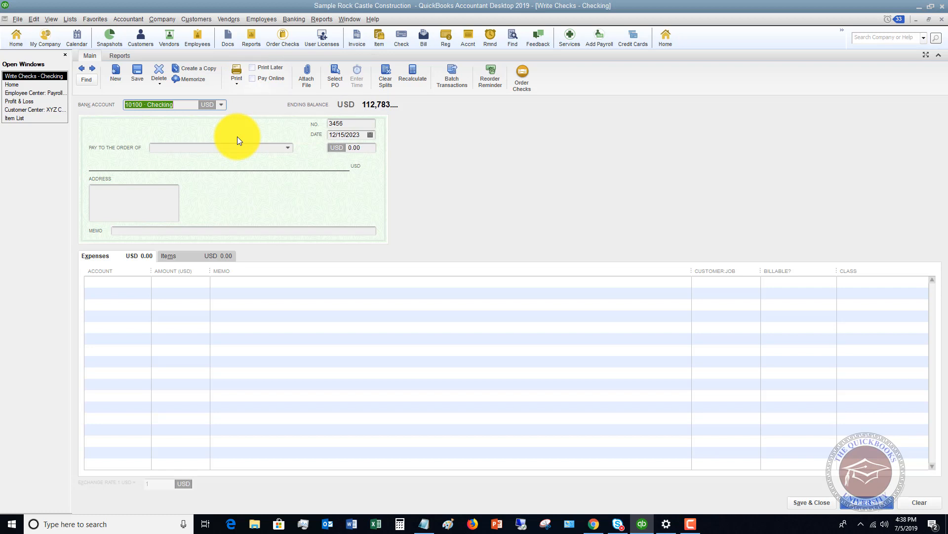
mouse_move(211, 147)
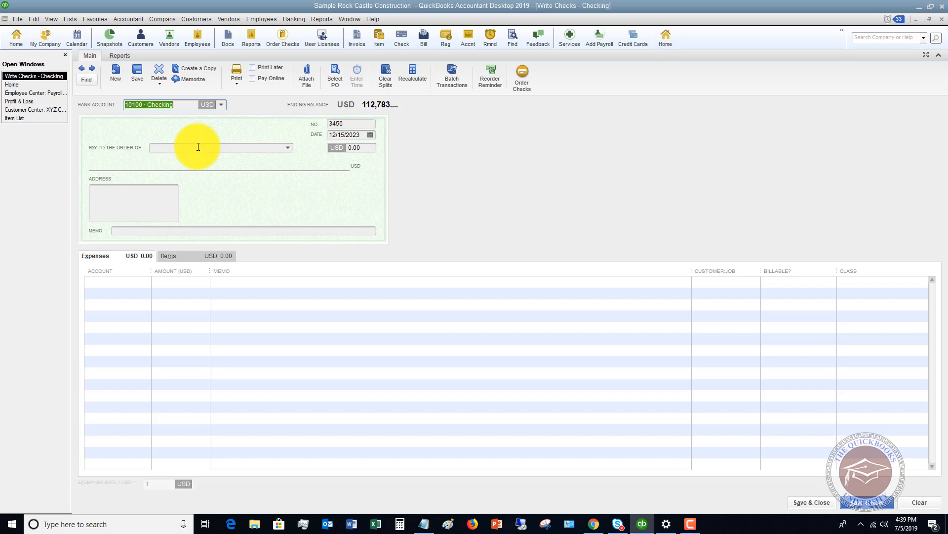
mouse_move(254, 73)
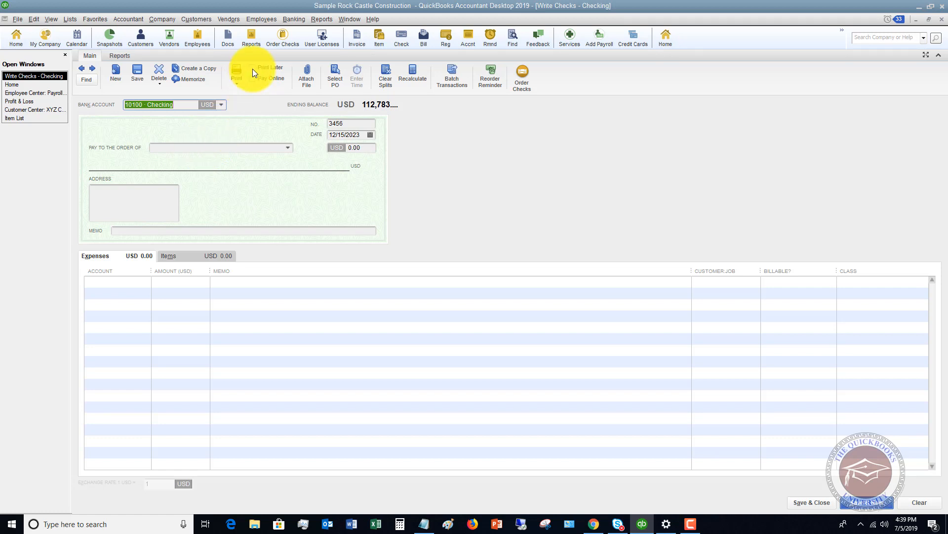
mouse_move(271, 75)
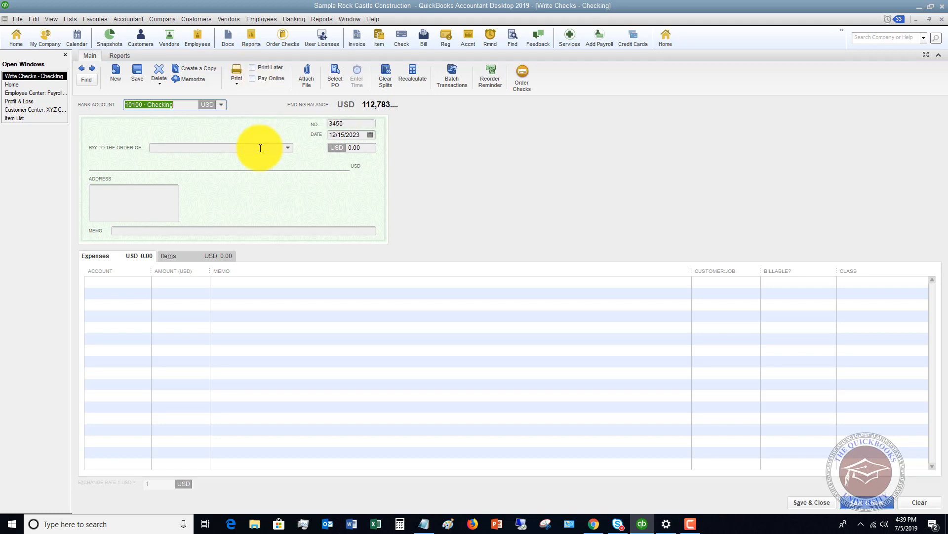
click(203, 147)
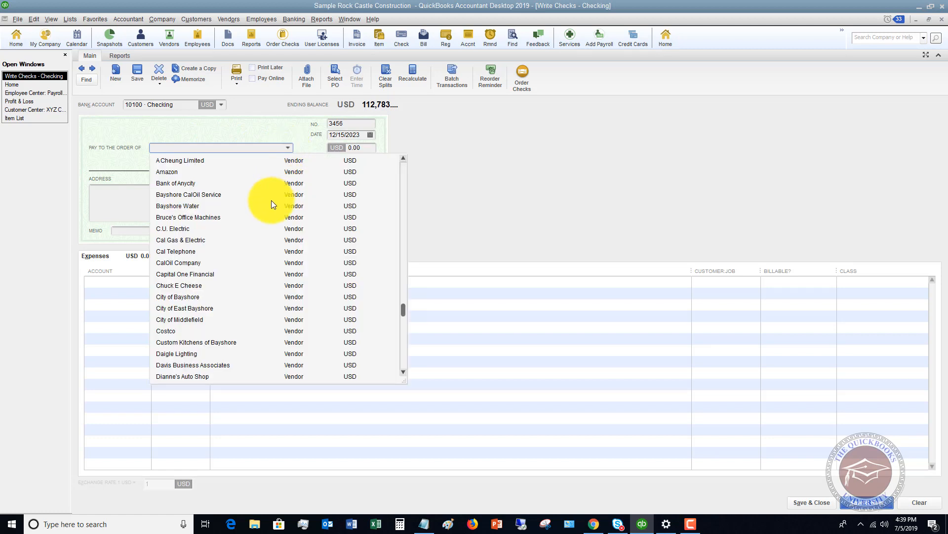
mouse_move(243, 194)
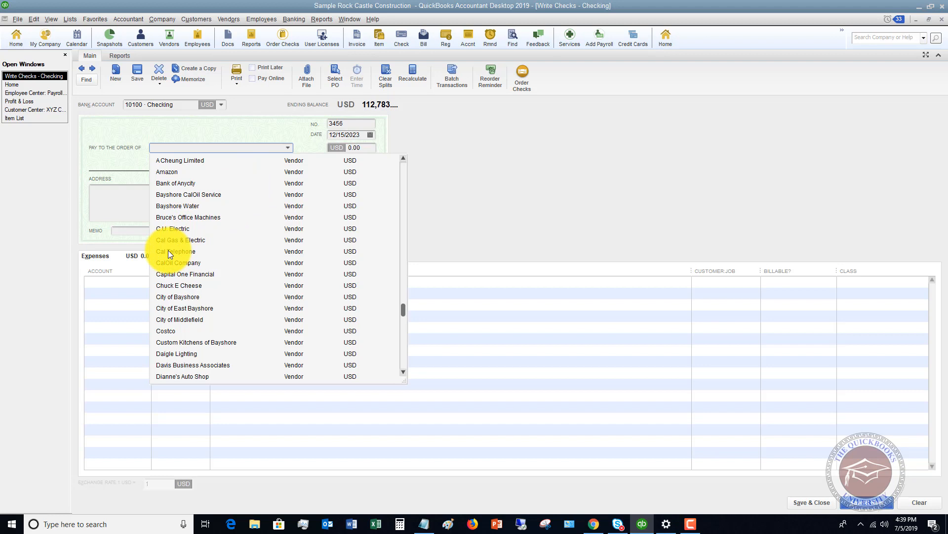
Step: Choose Cal Telephone as payee and dismiss its unpaid-bills warning without paying them
click(180, 239)
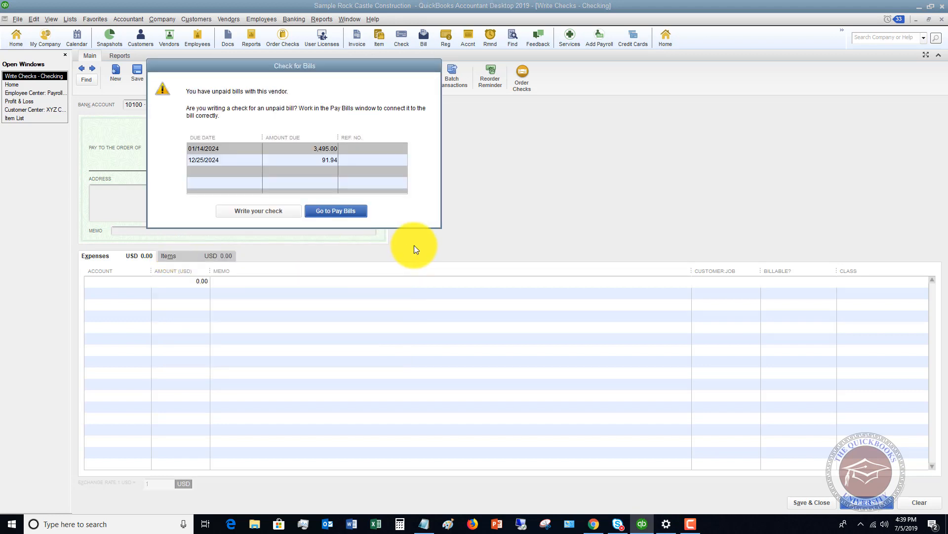
mouse_move(363, 169)
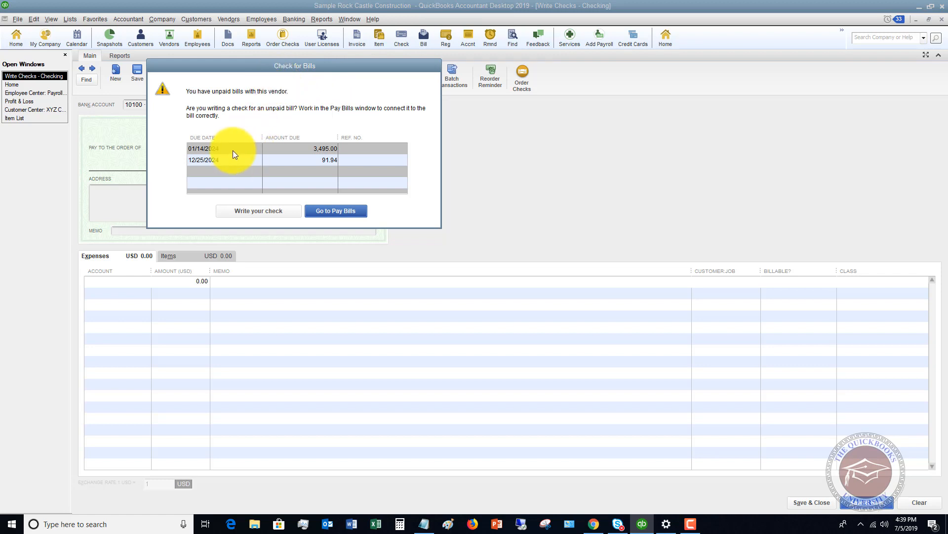
mouse_move(346, 151)
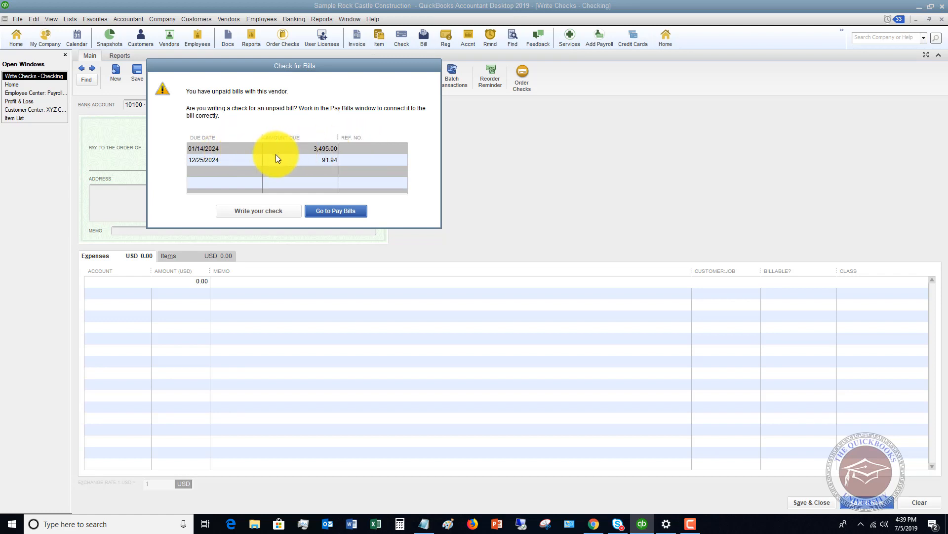
mouse_move(221, 163)
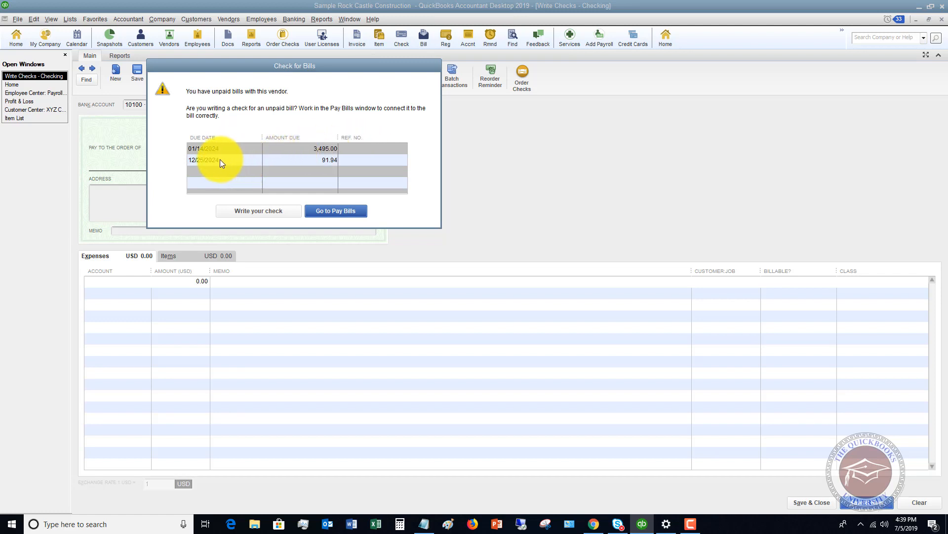
mouse_move(218, 151)
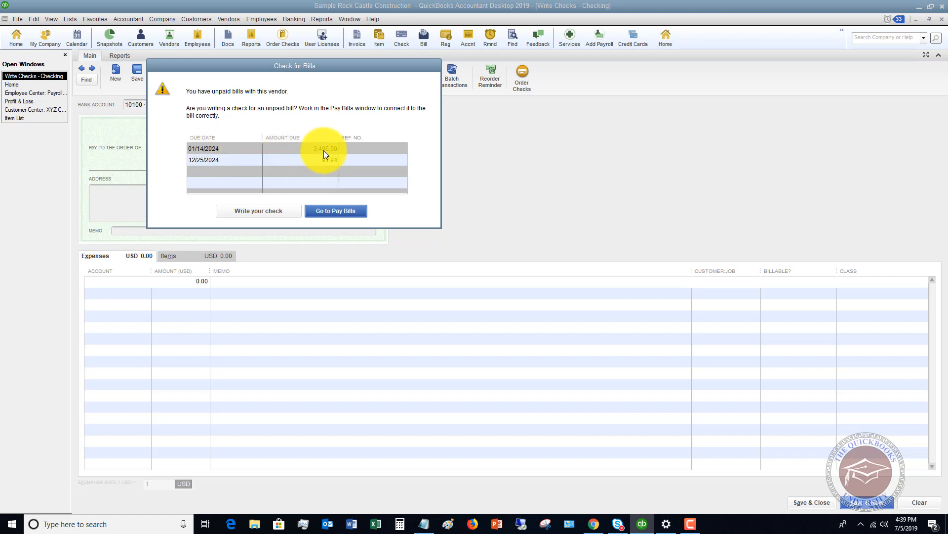
mouse_move(337, 152)
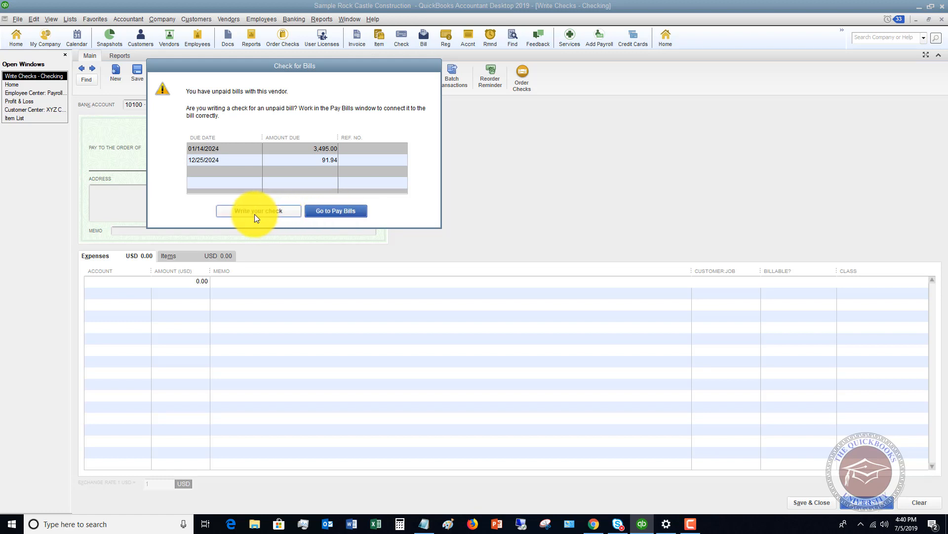
click(258, 211)
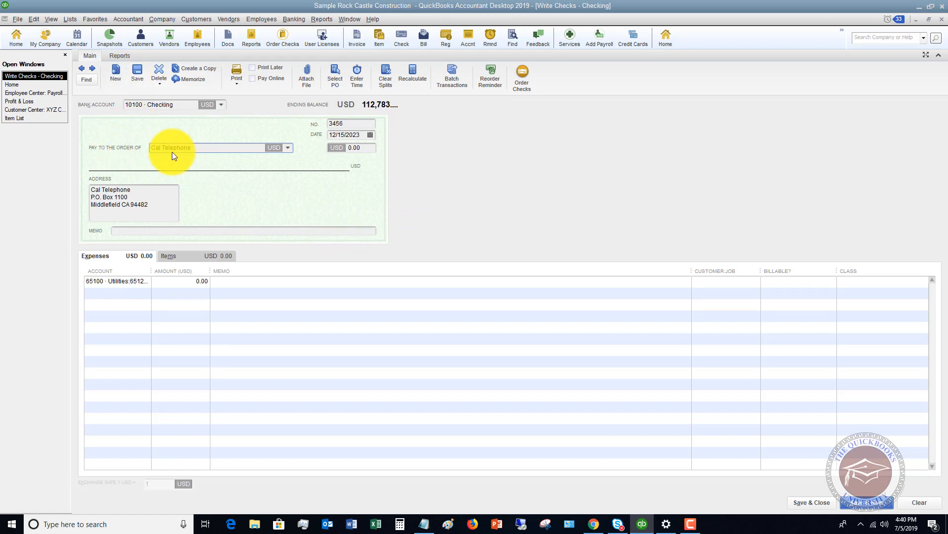
Step: Enter a 50.00 amount and check number 5584 on the Cal Telephone check
click(354, 147)
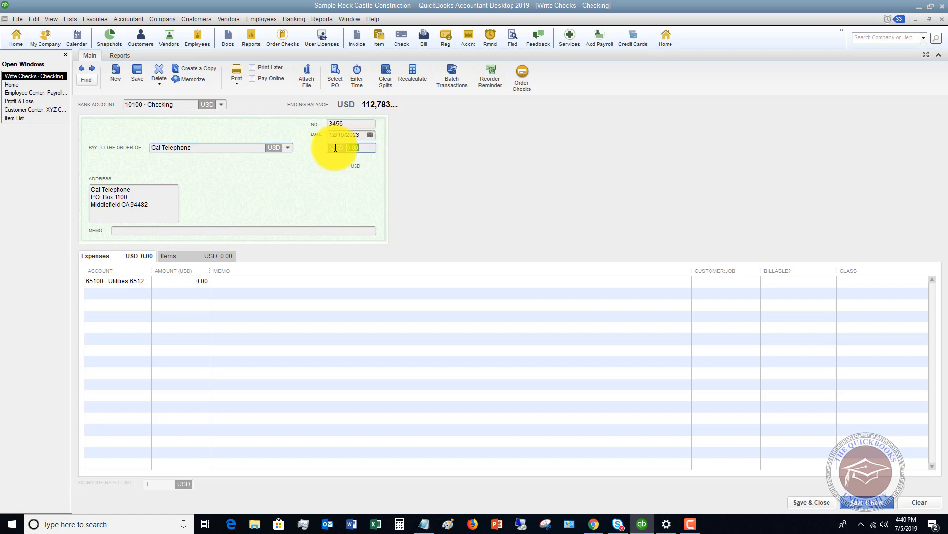
text(150)
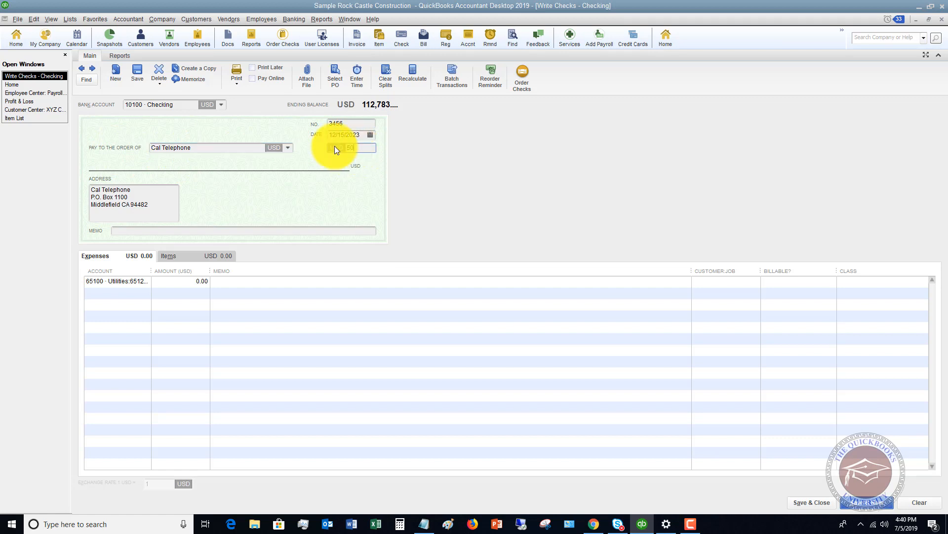
text(50.00)
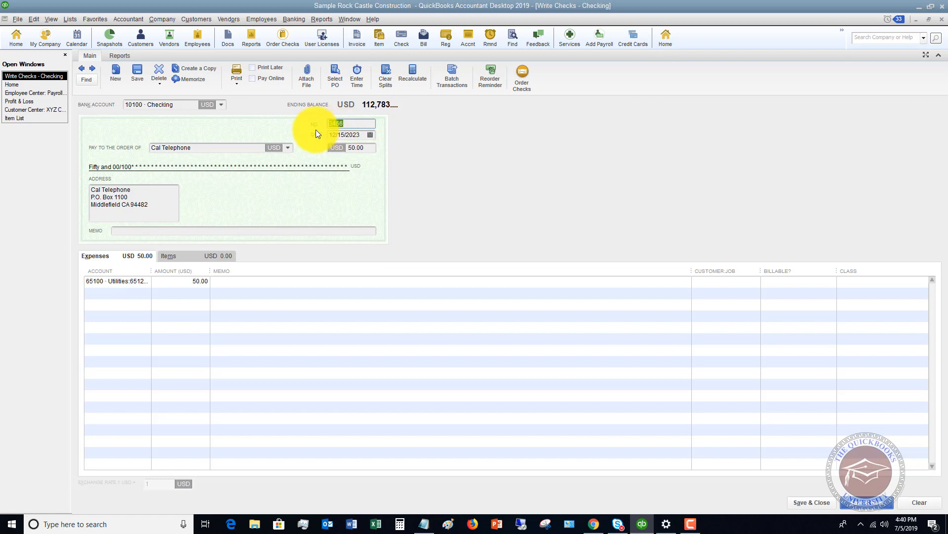
text(5534)
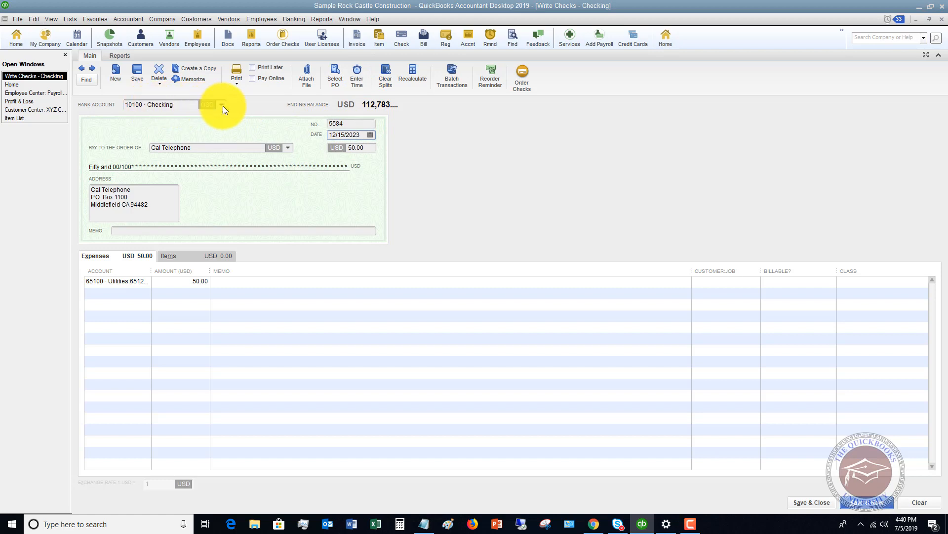
click(220, 104)
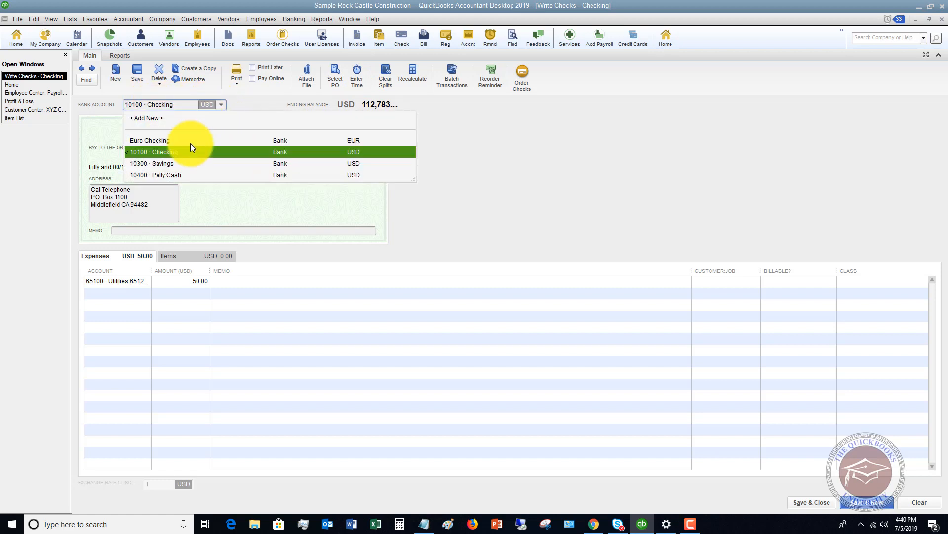
click(160, 152)
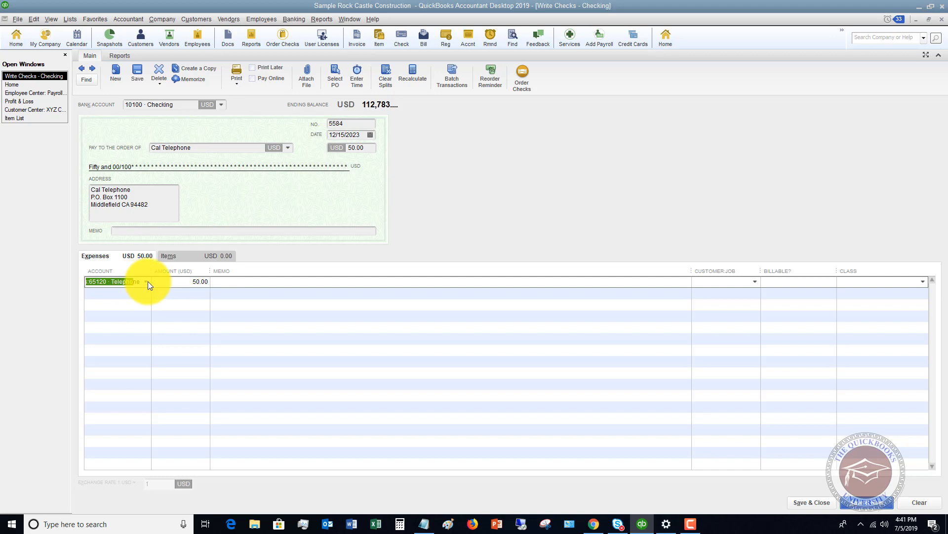
mouse_move(147, 285)
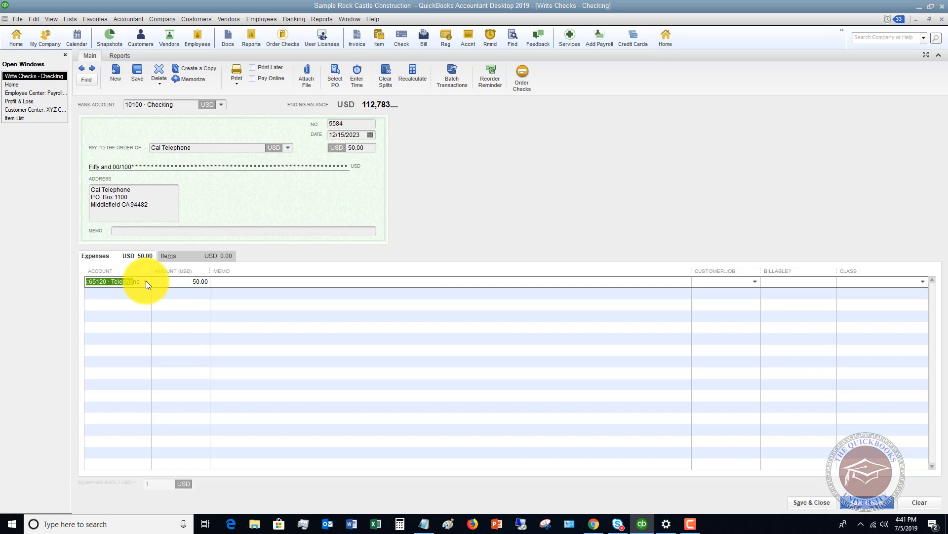
click(145, 281)
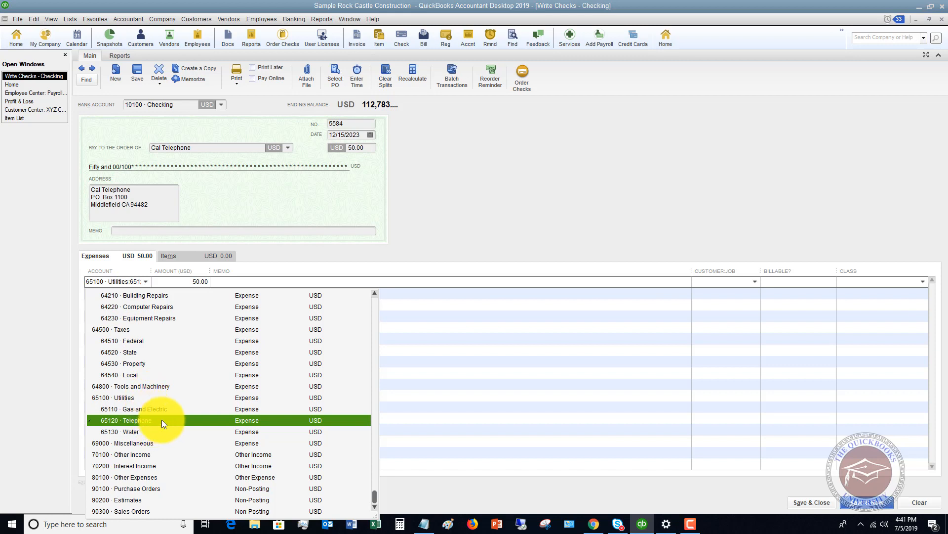
mouse_move(195, 420)
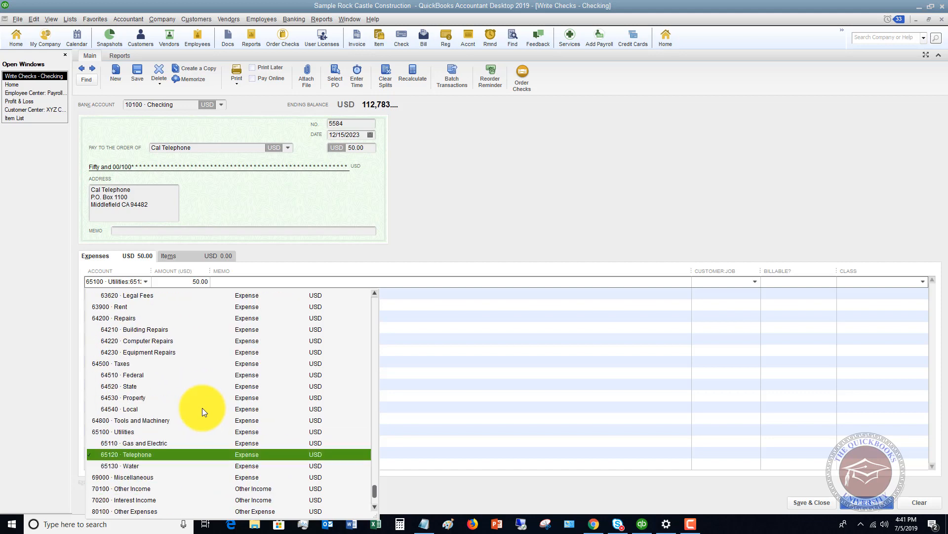
mouse_move(171, 456)
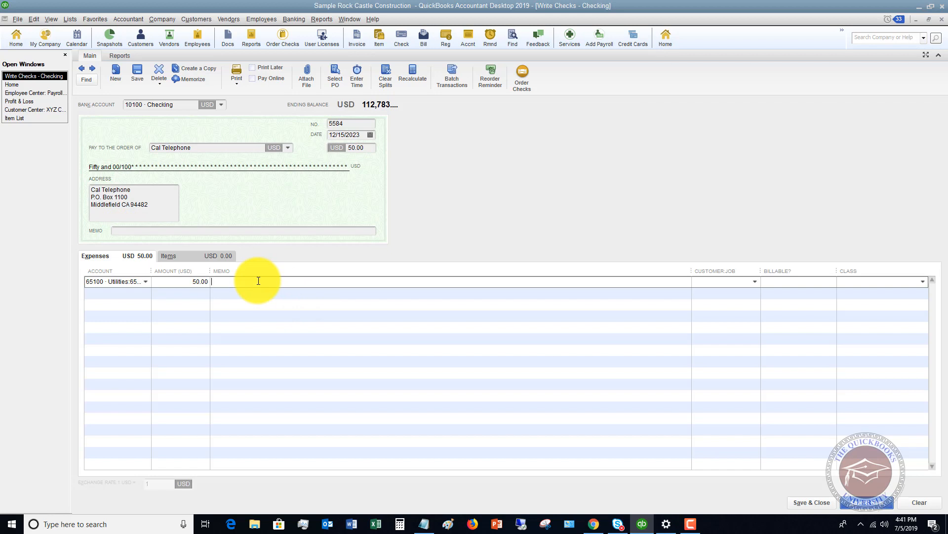
mouse_move(693, 290)
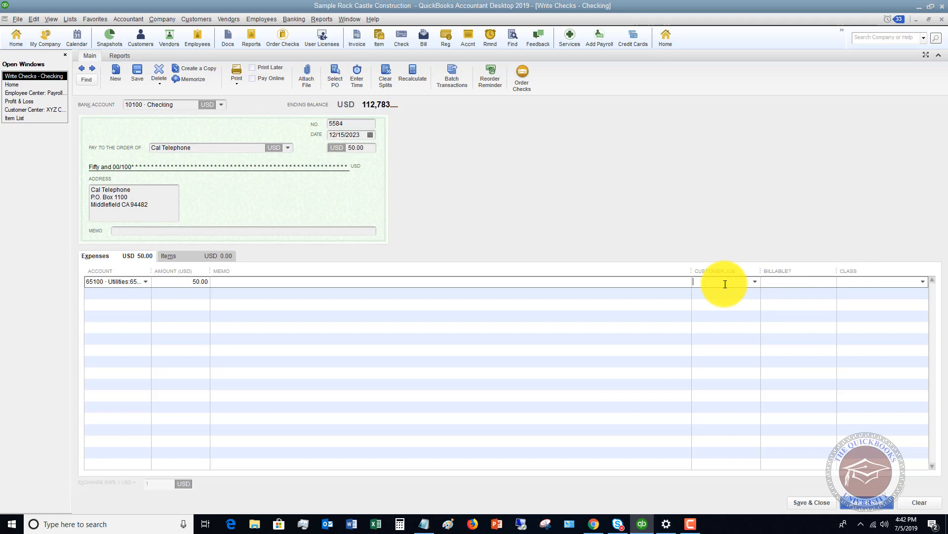
mouse_move(228, 186)
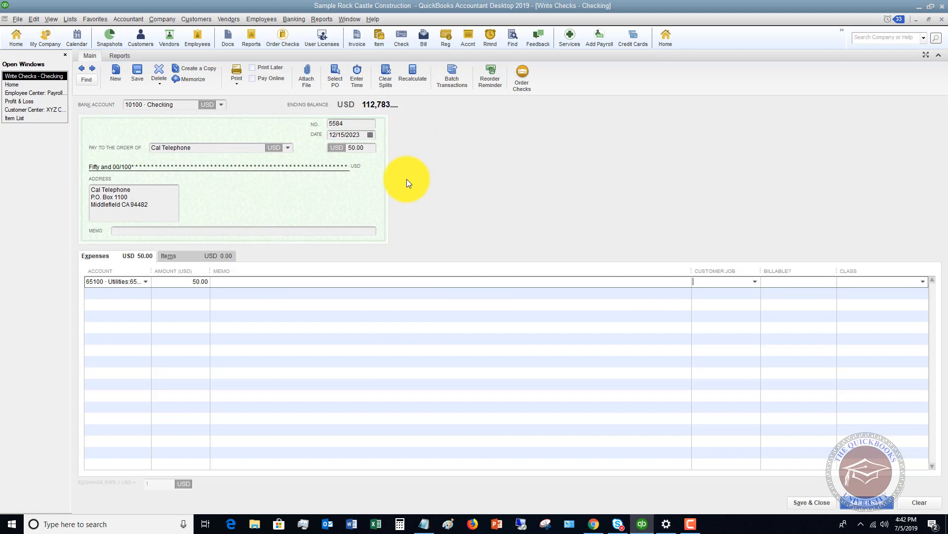
mouse_move(382, 169)
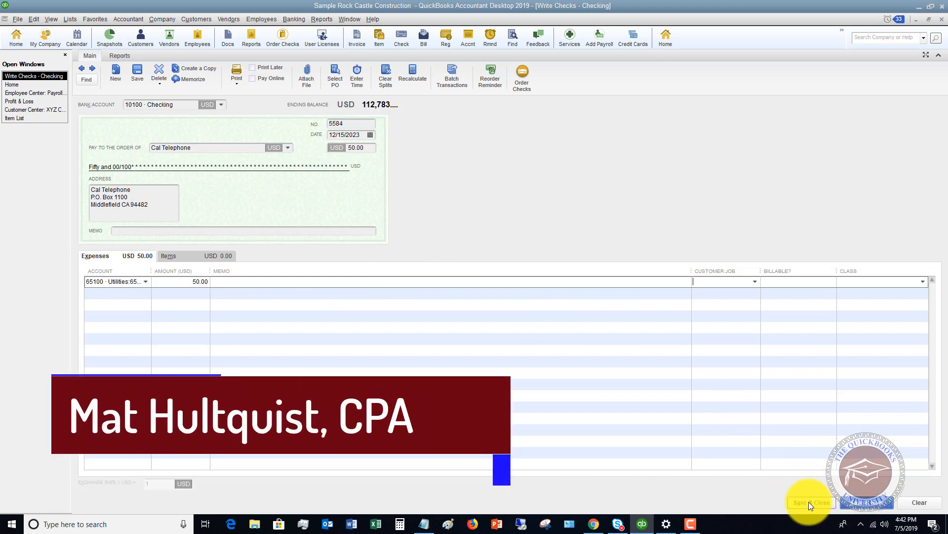
Step: Save and close the $50.00 check 5584, choosing Save Anyway at the missing-class warning
click(811, 502)
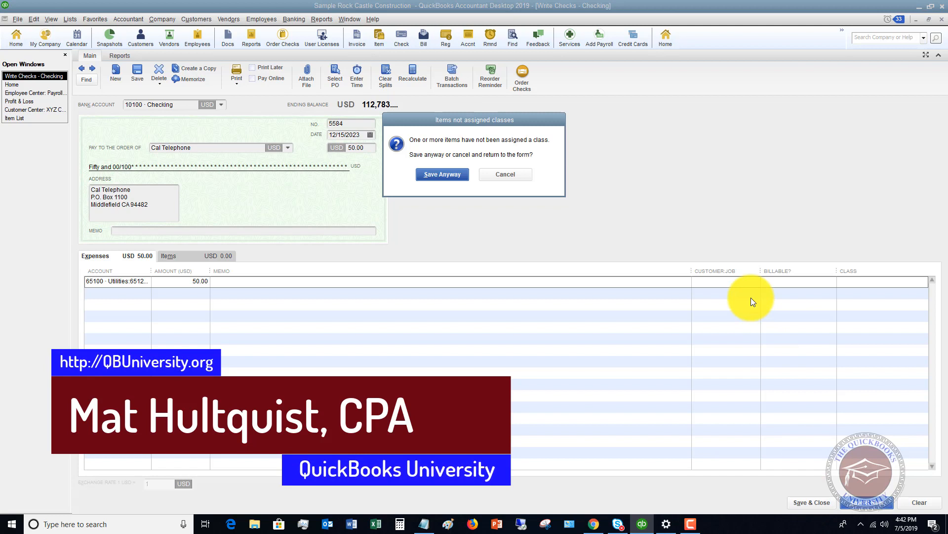
mouse_move(798, 503)
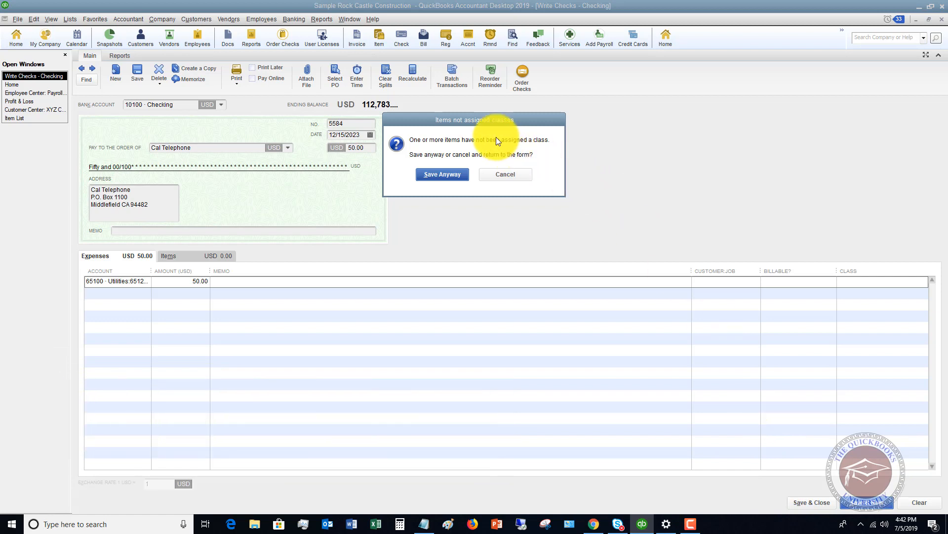
mouse_move(447, 132)
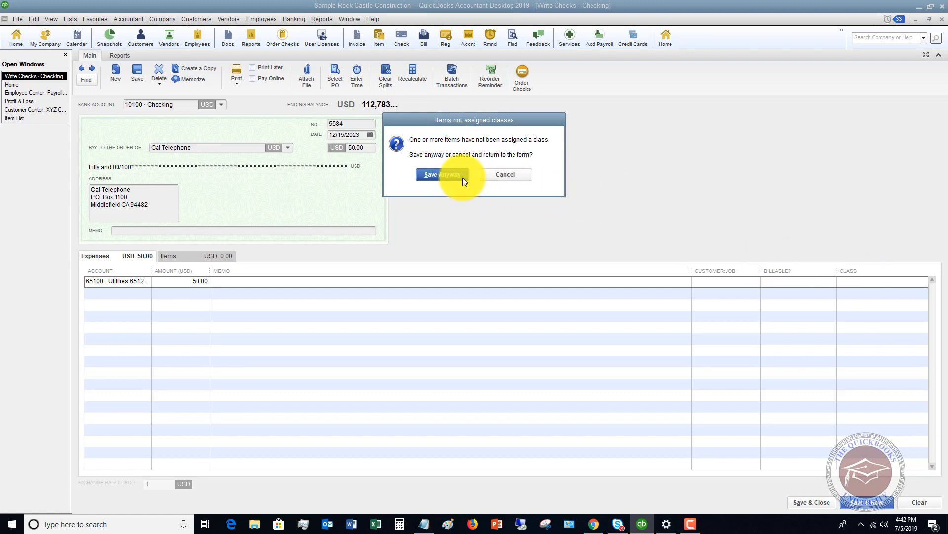
click(442, 175)
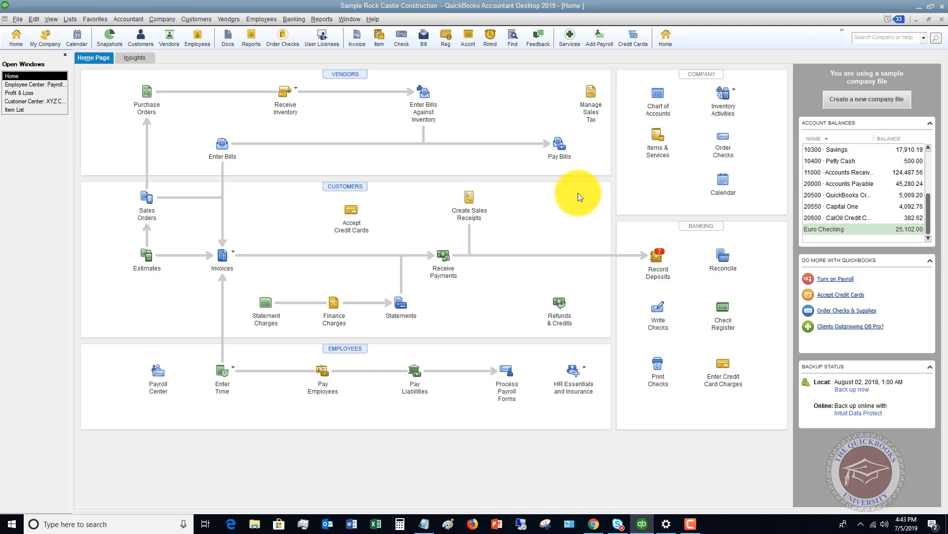
mouse_move(523, 199)
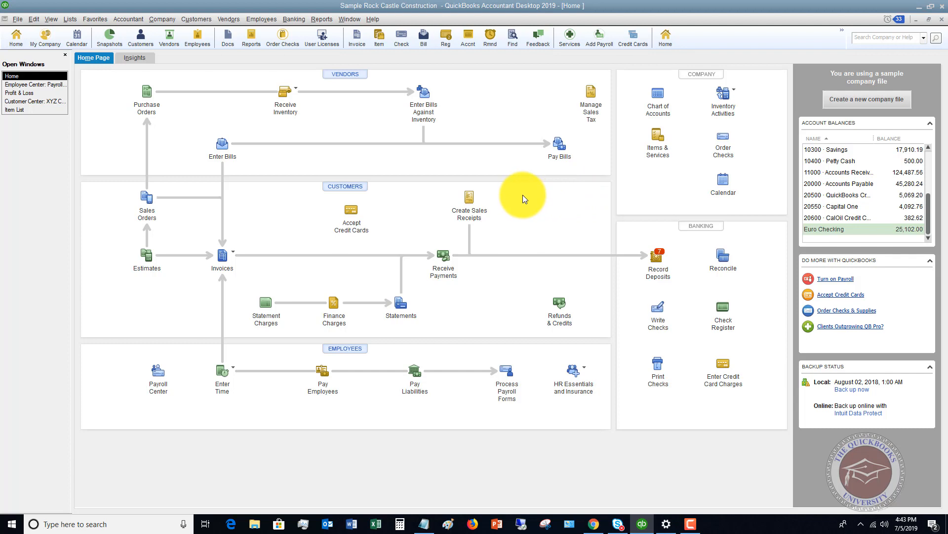